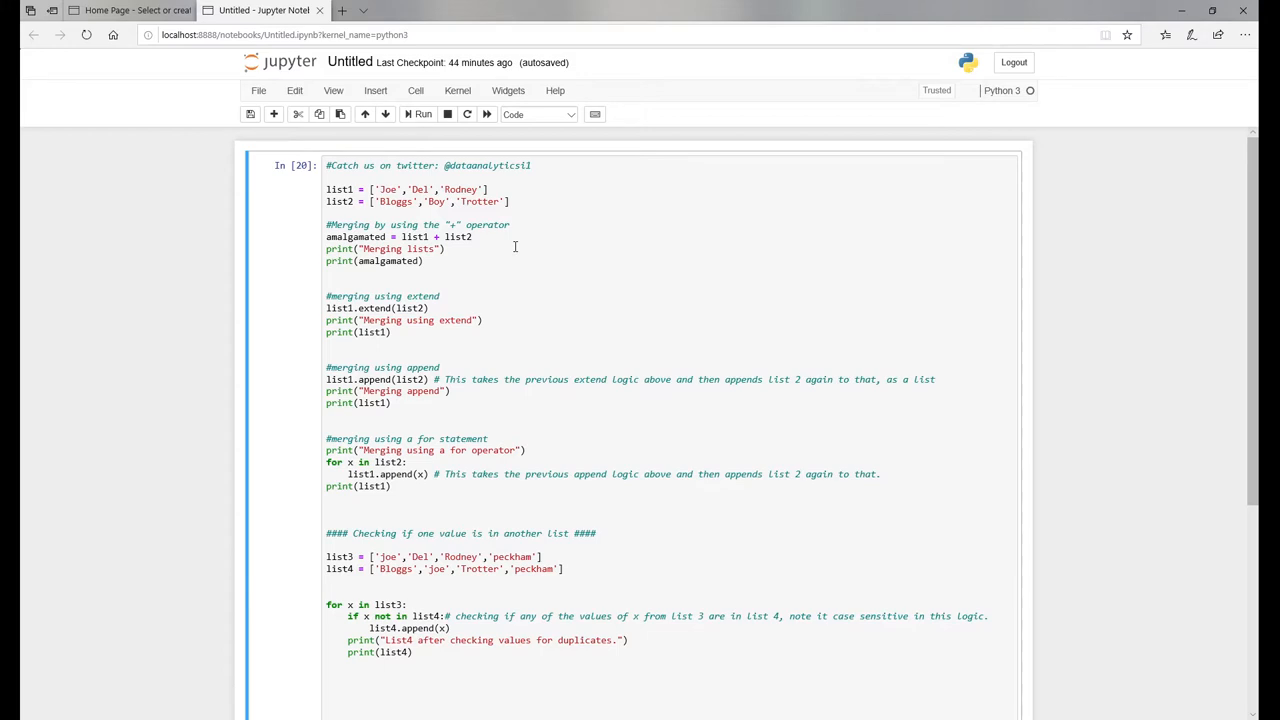
pyautogui.moveTo(463, 281)
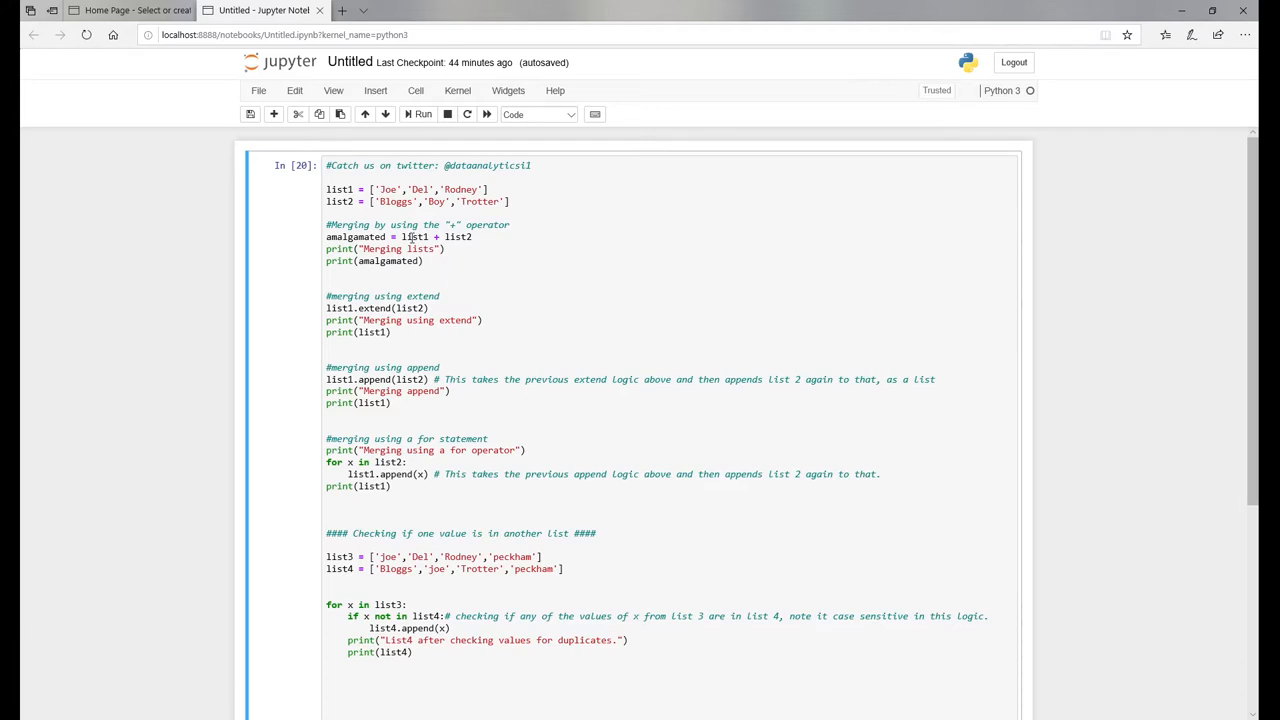
# Rerun the merge cell so list4 prints with 'Del' and 'Rodney' appended, then return to the code.
pyautogui.moveTo(402, 237); pyautogui.dragTo(473, 237)
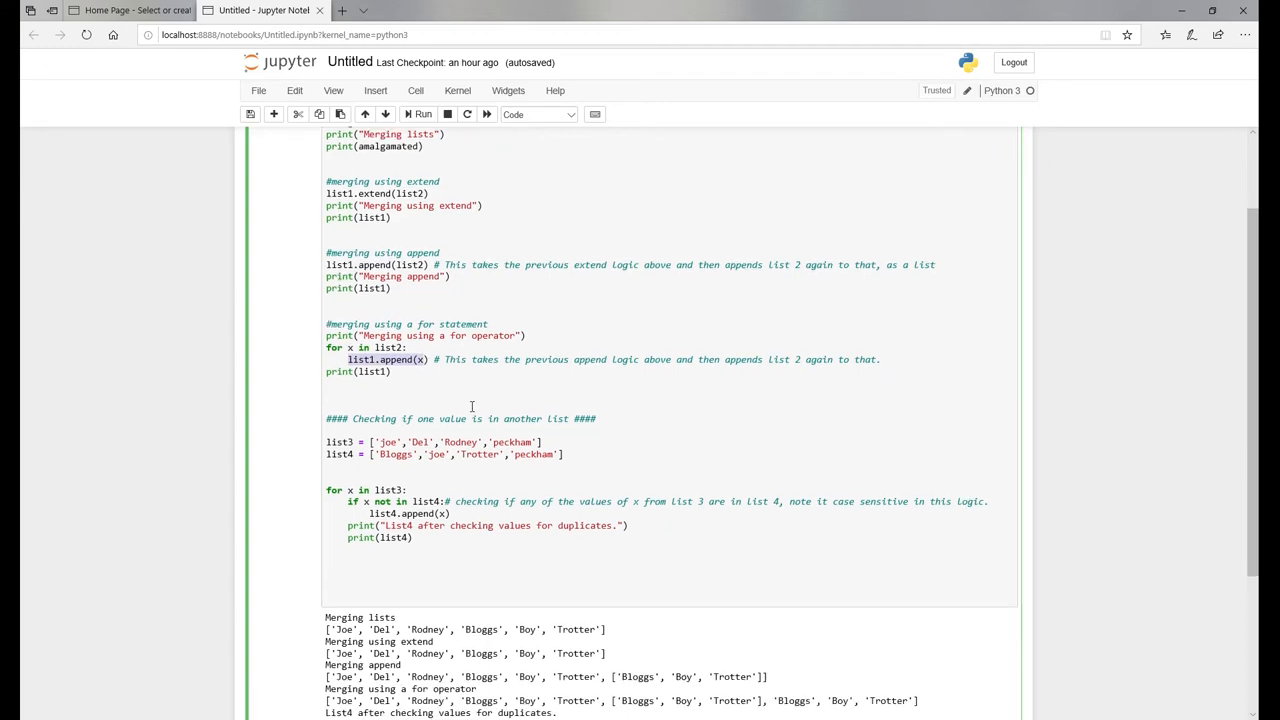
pyautogui.scroll(-3)
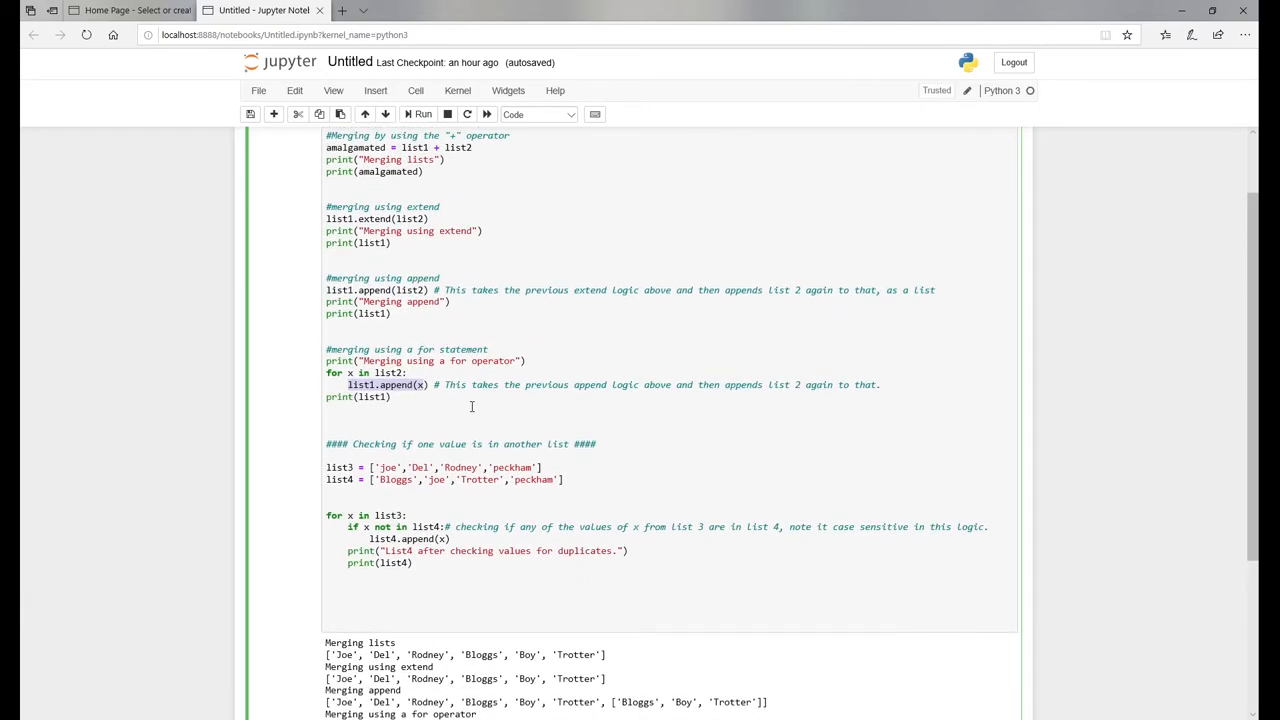
pyautogui.scroll(3)
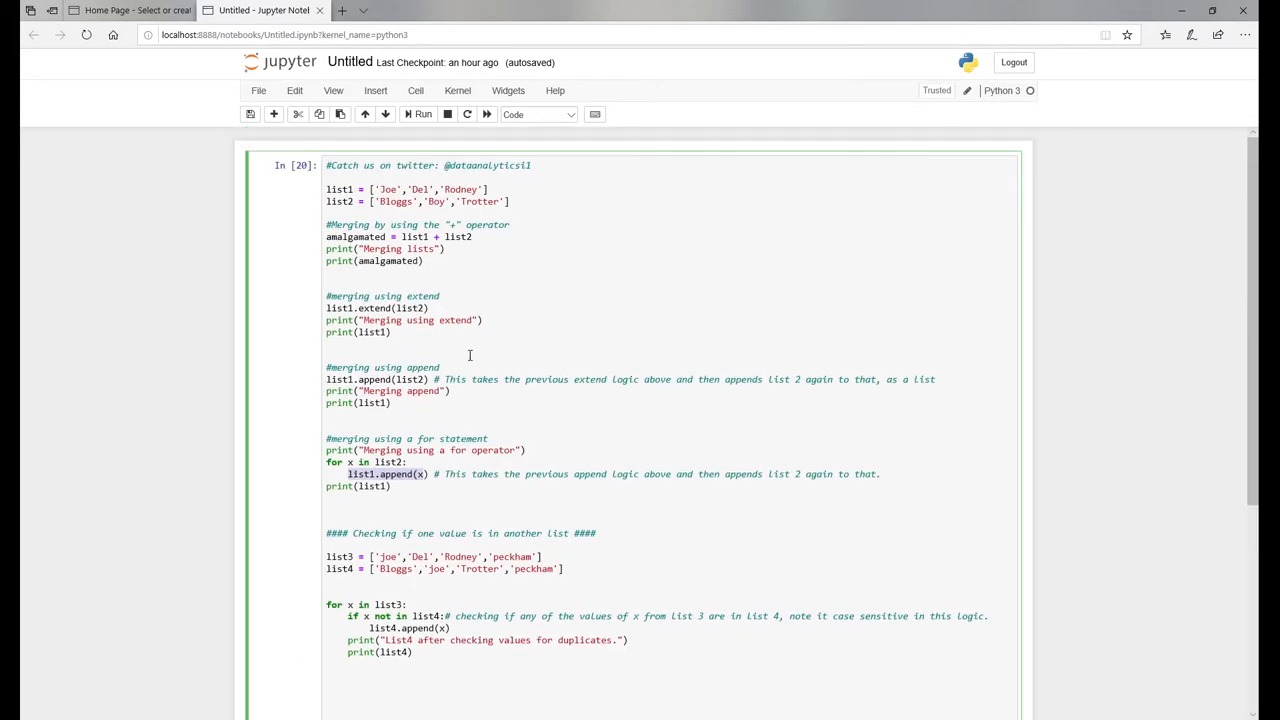
pyautogui.click(421, 114)
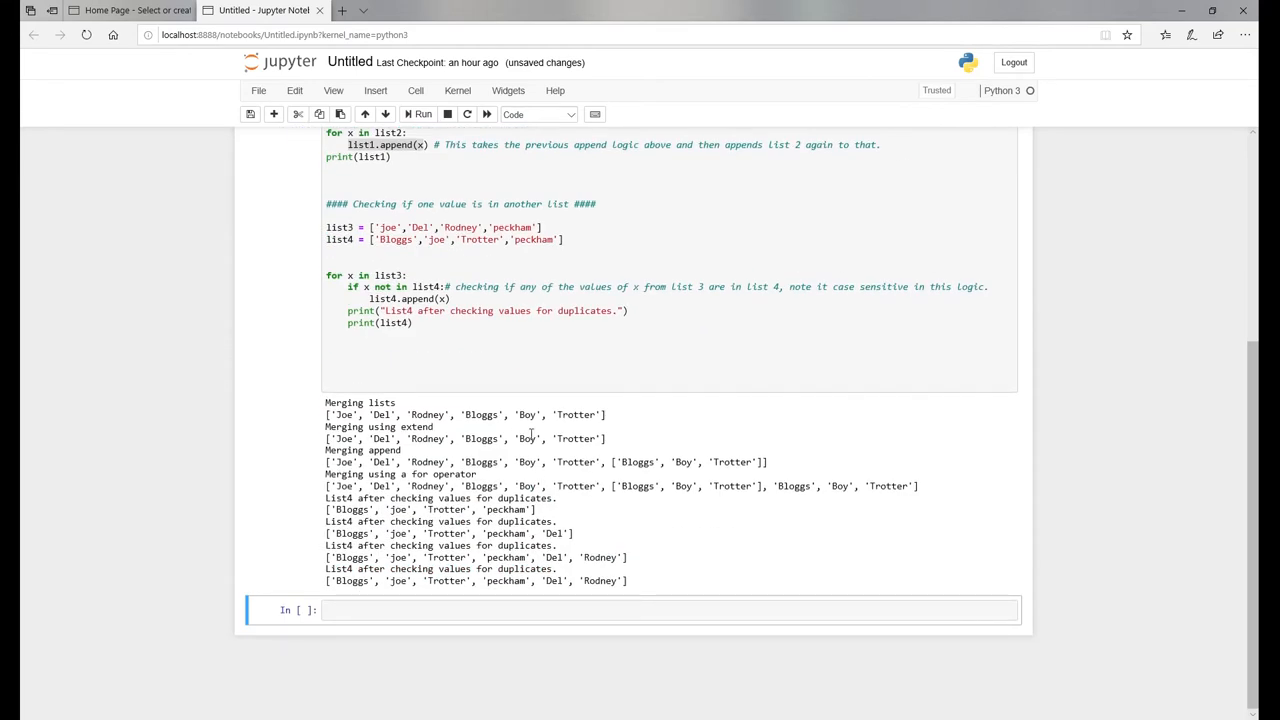
pyautogui.scroll(3)
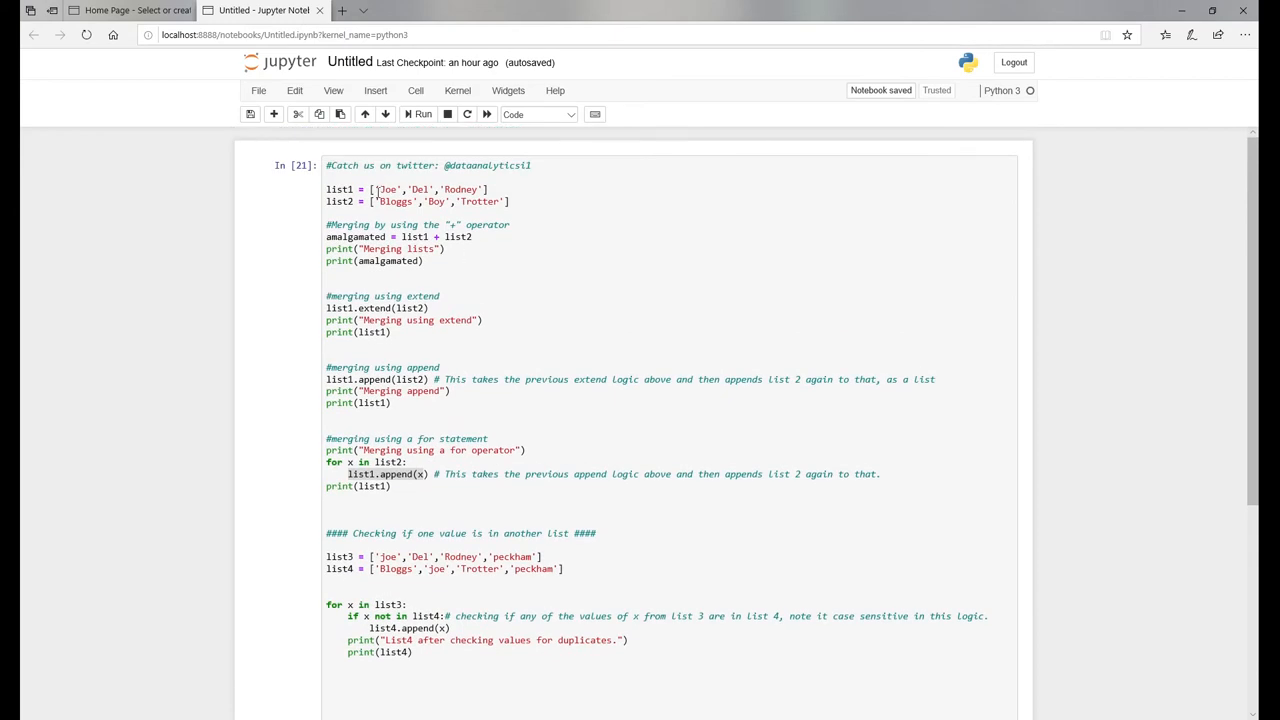
pyautogui.click(385, 189)
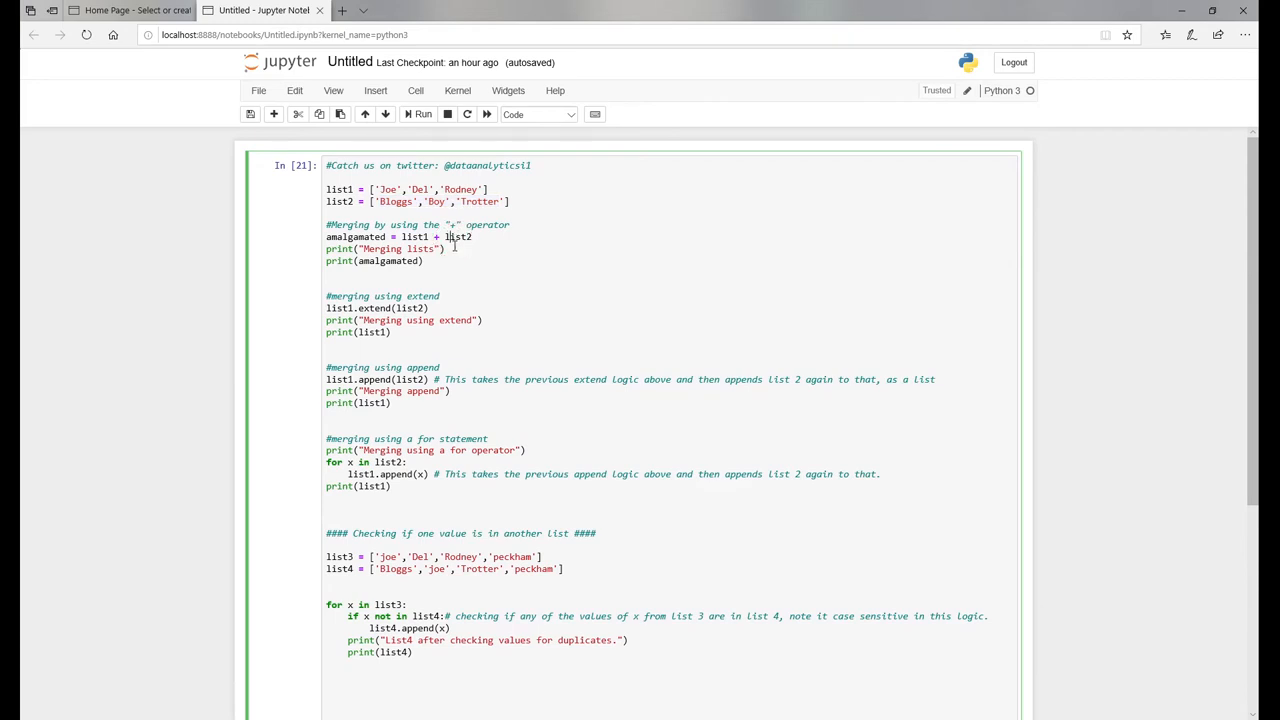
pyautogui.click(419, 113)
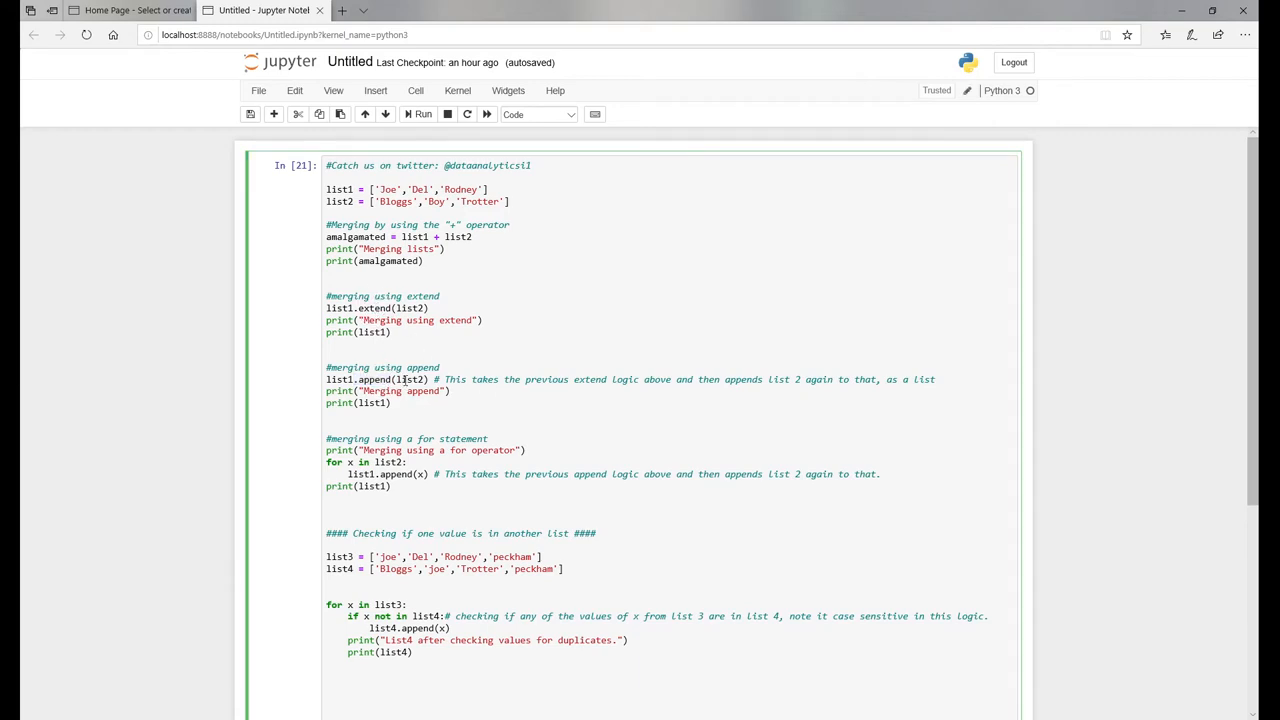
pyautogui.click(418, 114)
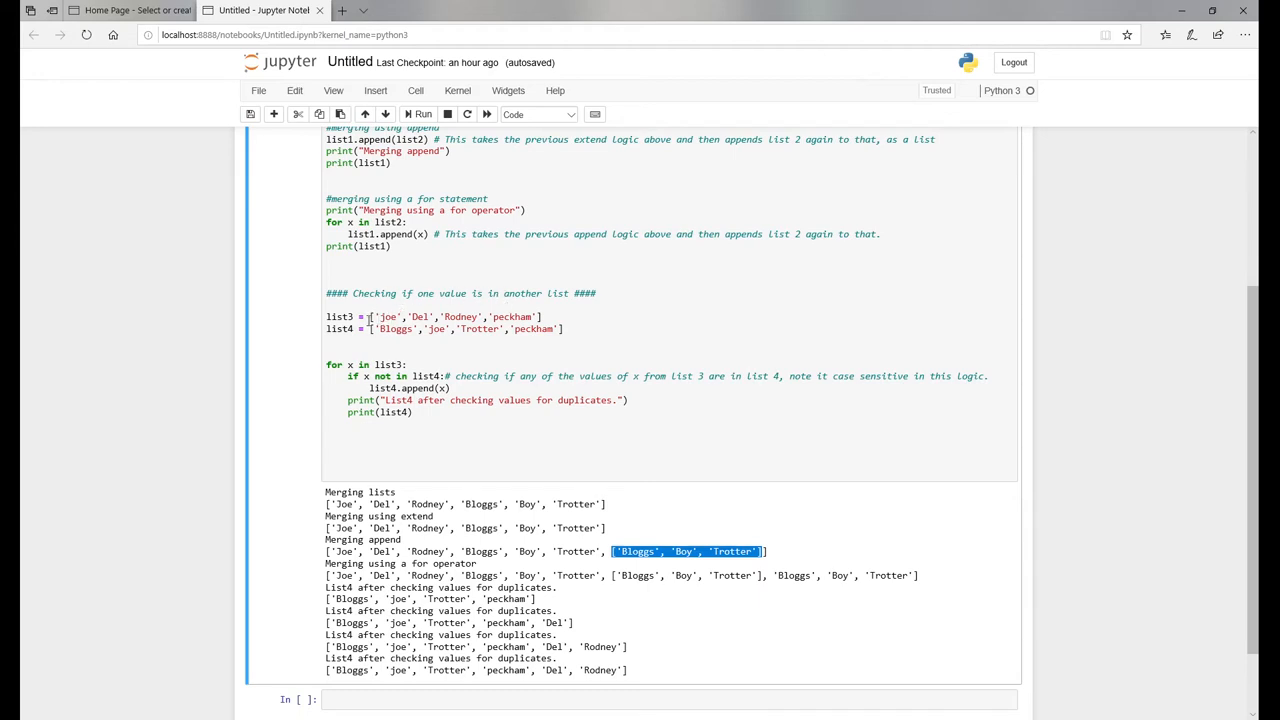
pyautogui.scroll(-3)
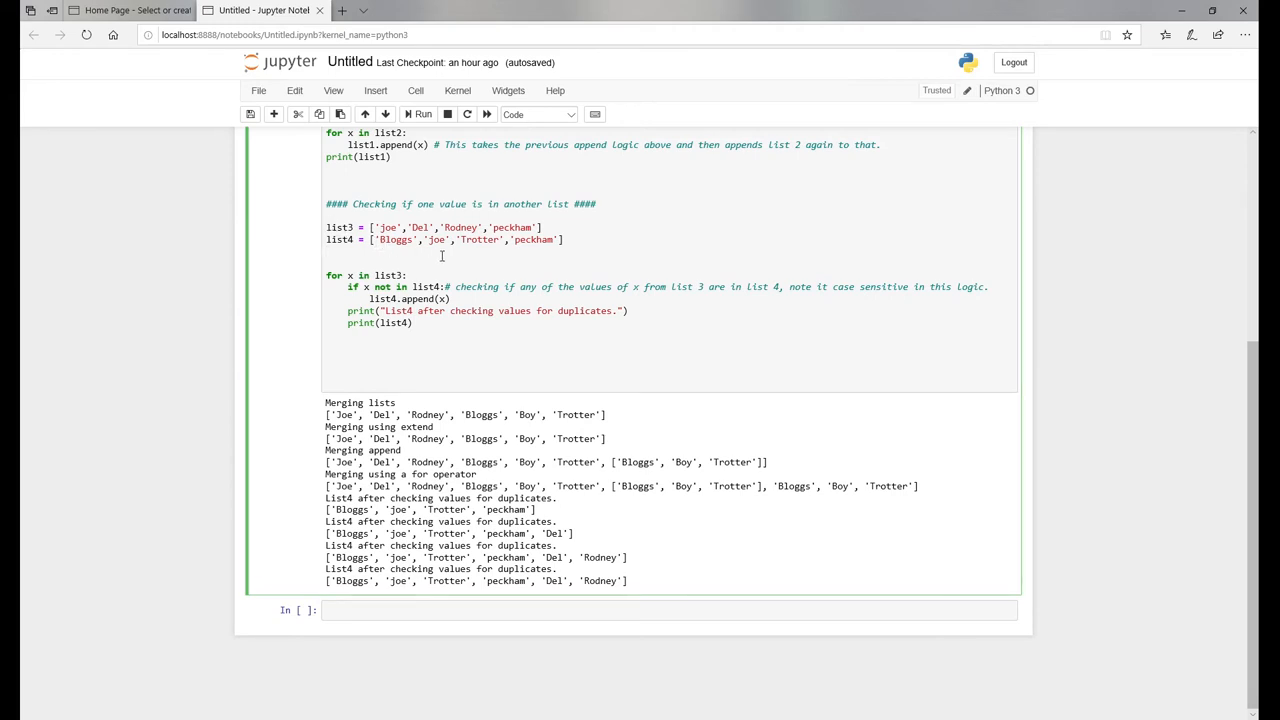
pyautogui.click(327, 251)
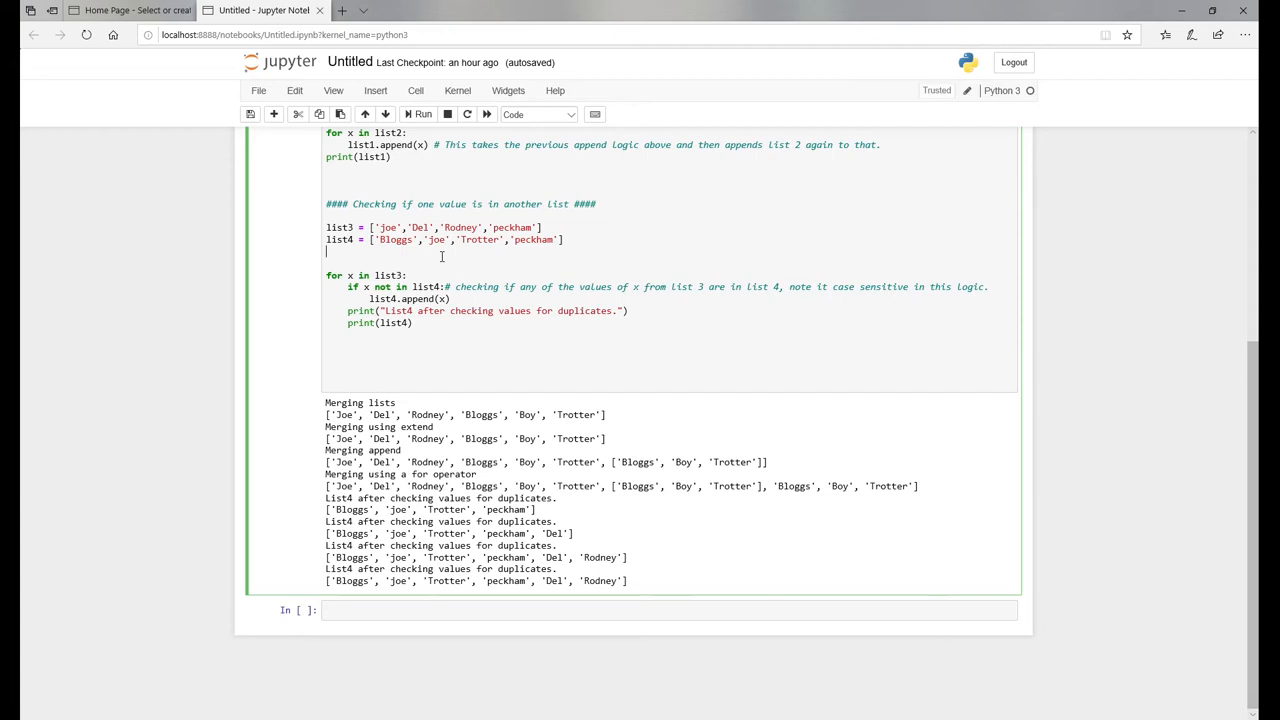
pyautogui.moveTo(529, 281)
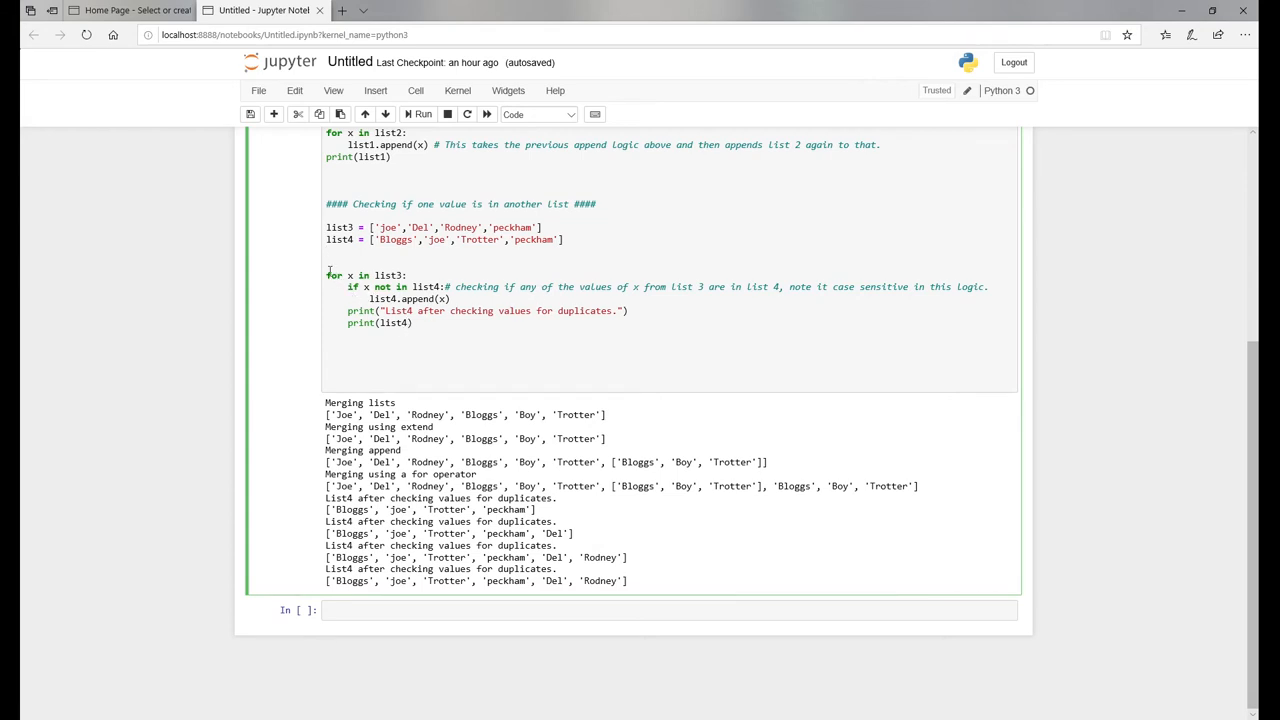
pyautogui.moveTo(350, 280)
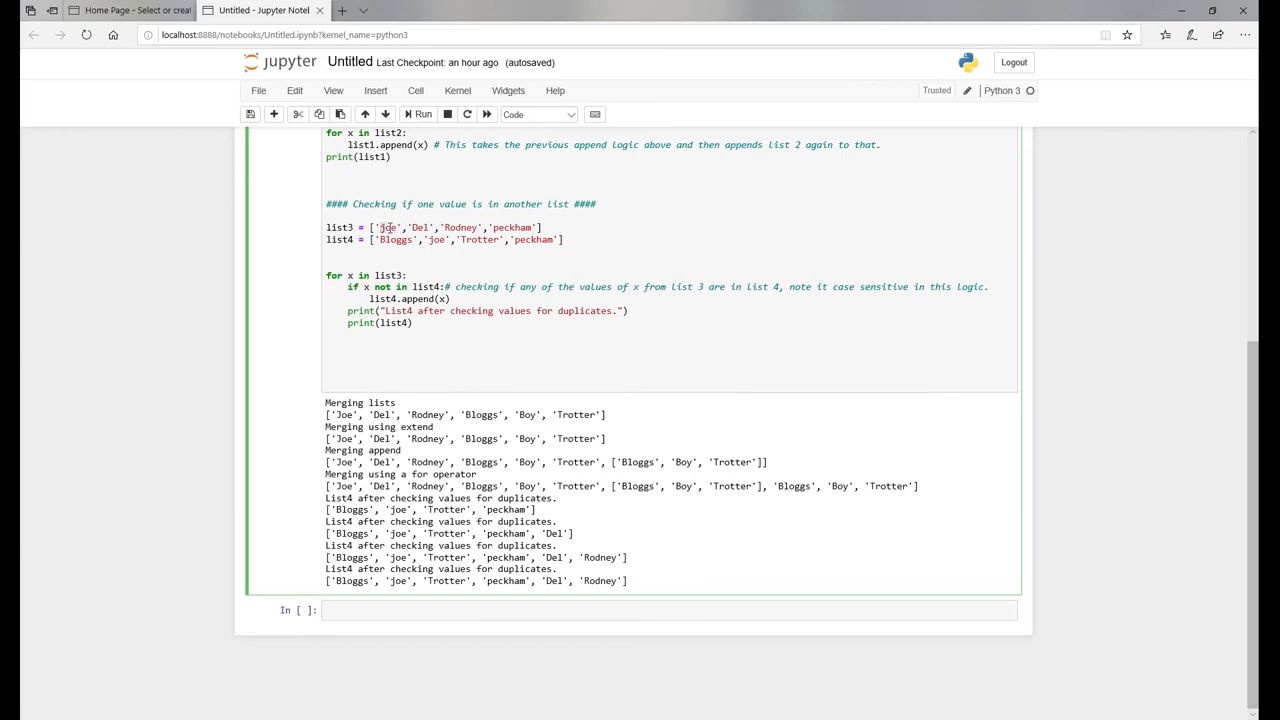
pyautogui.doubleClick(420, 227)
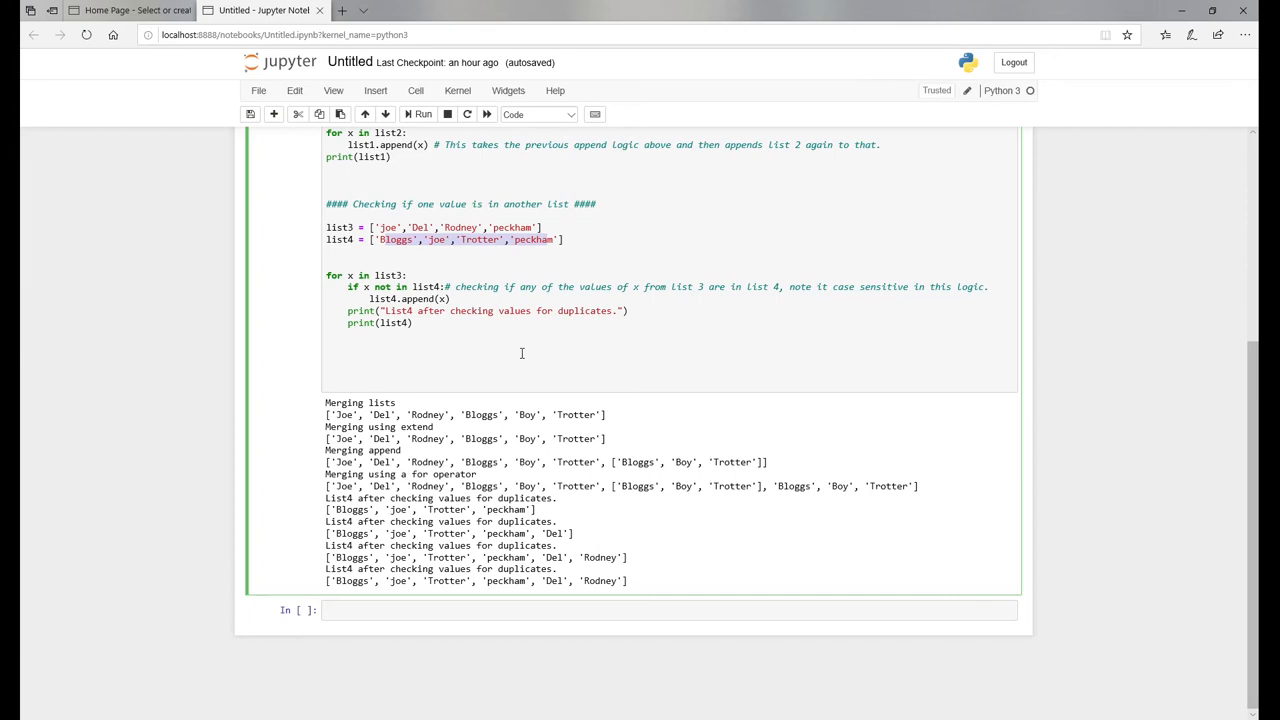
pyautogui.moveTo(447, 318)
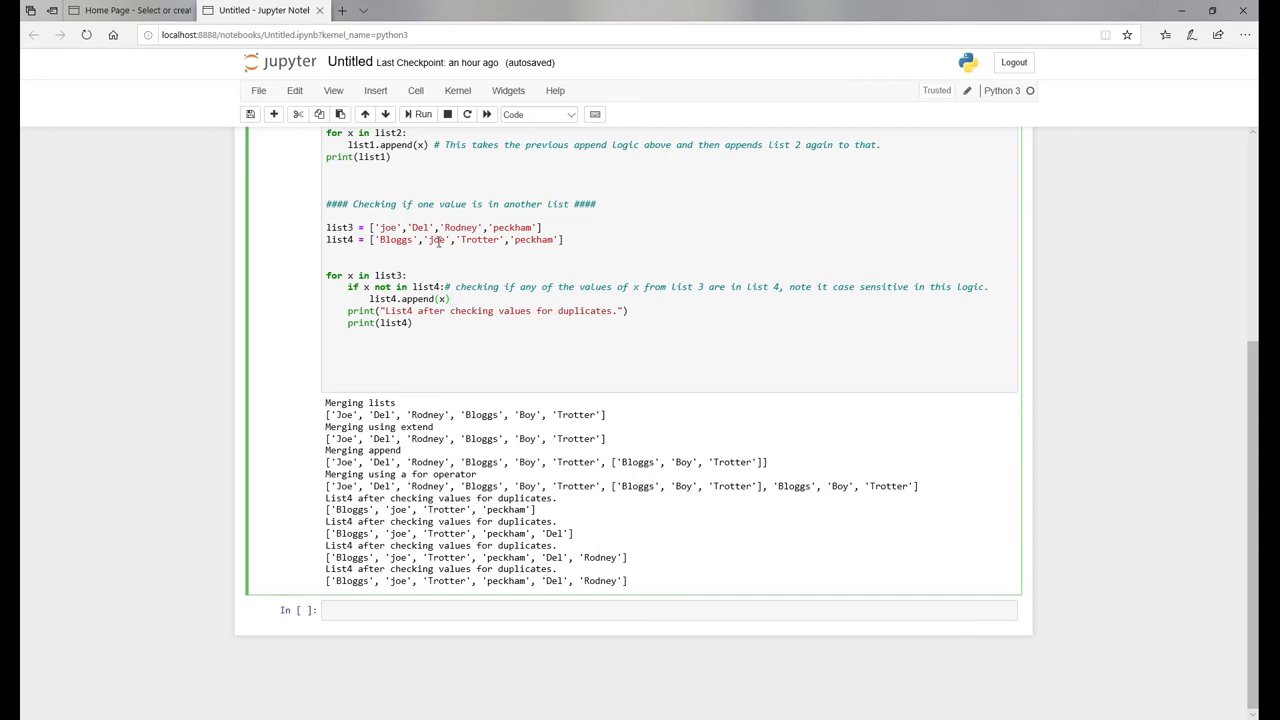
pyautogui.moveTo(440, 241)
pyautogui.write('J')
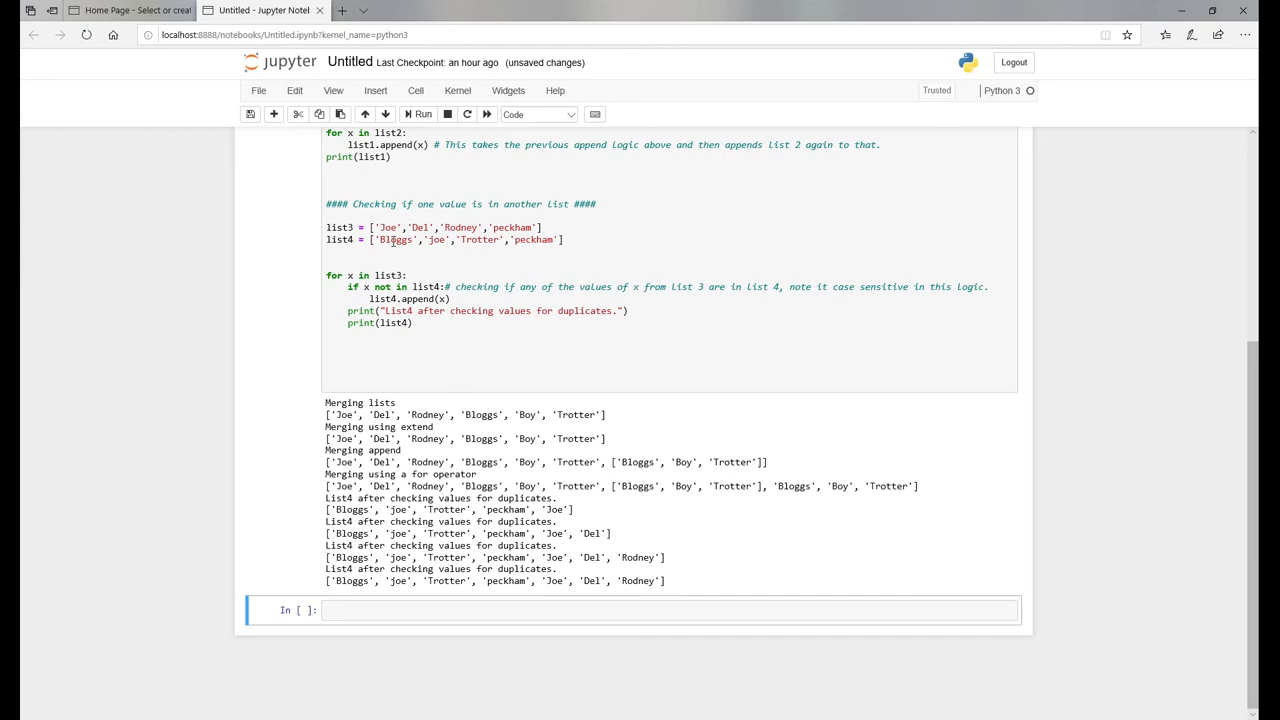
# Return to the code cell and select the capitalised 'Joe' in list3.
pyautogui.click(379, 241)
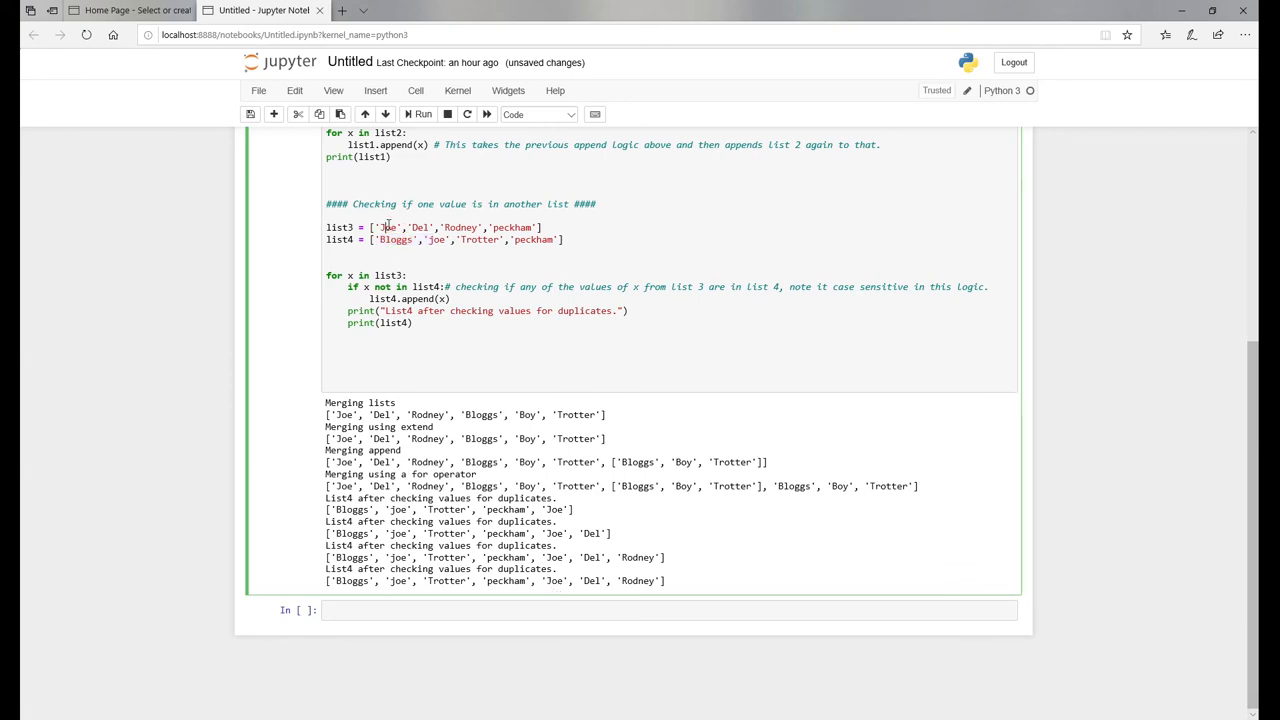
pyautogui.doubleClick(388, 227)
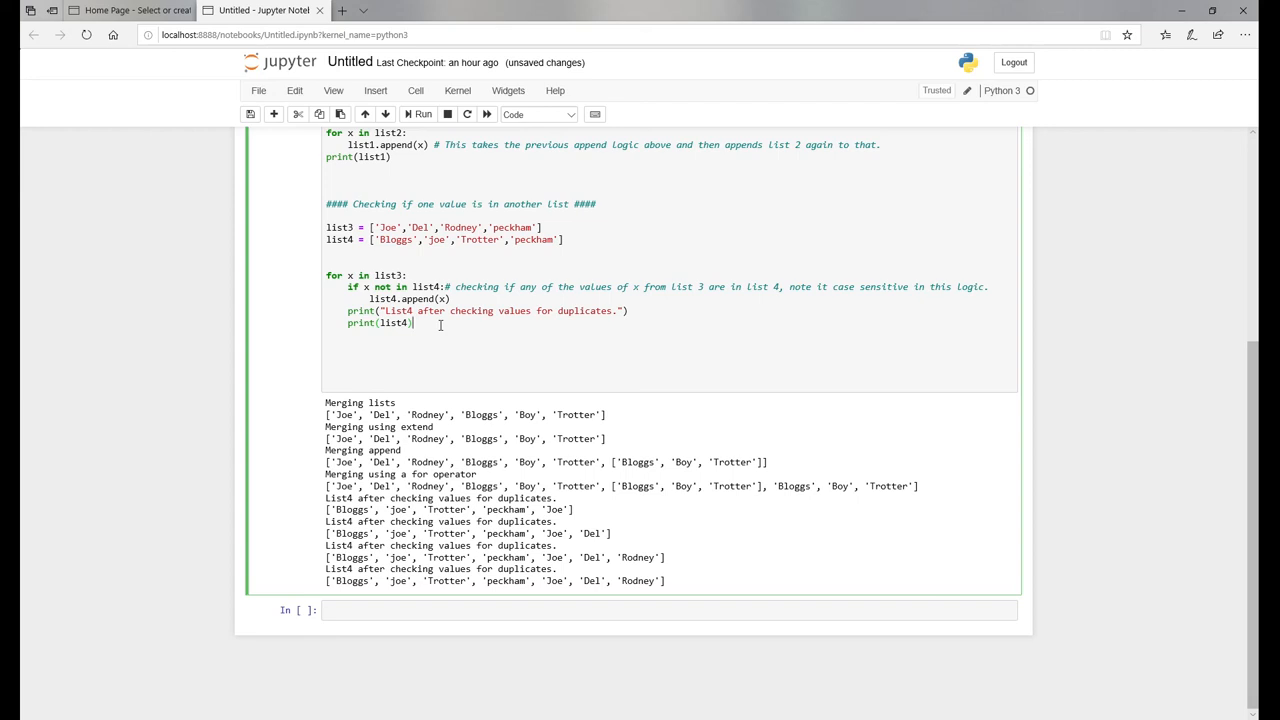
pyautogui.scroll(-3)
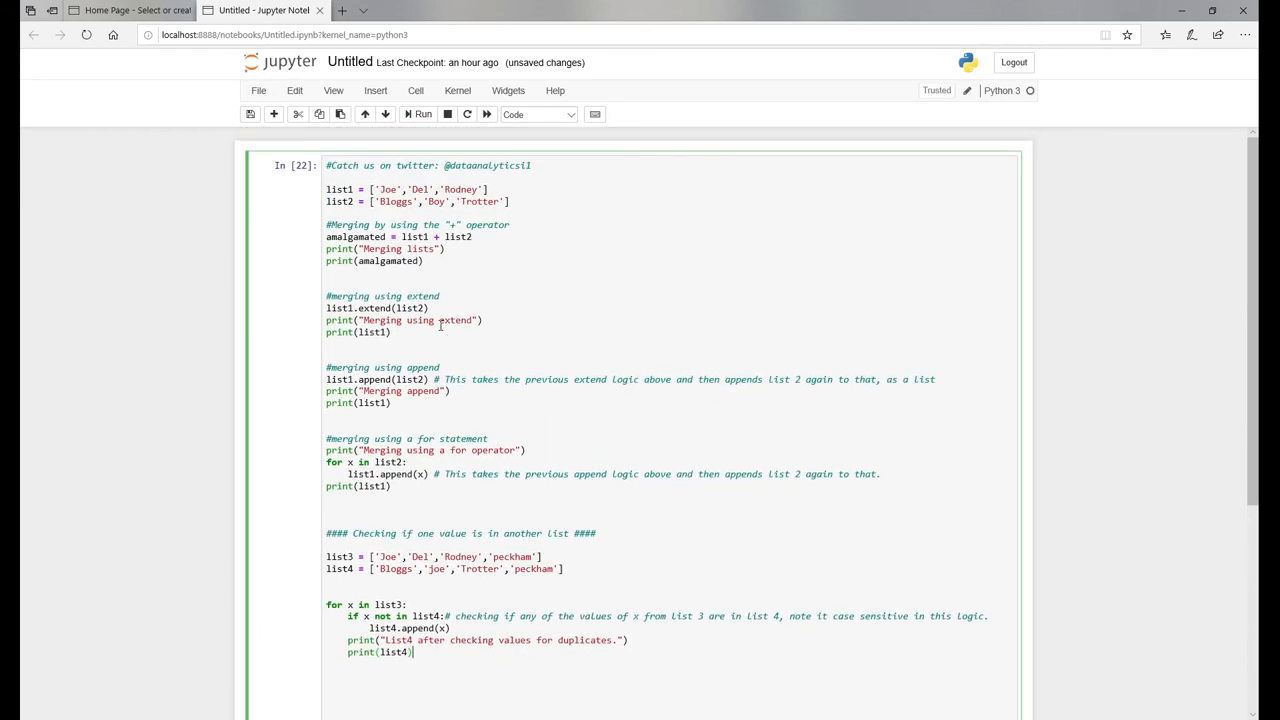
pyautogui.moveTo(597, 388)
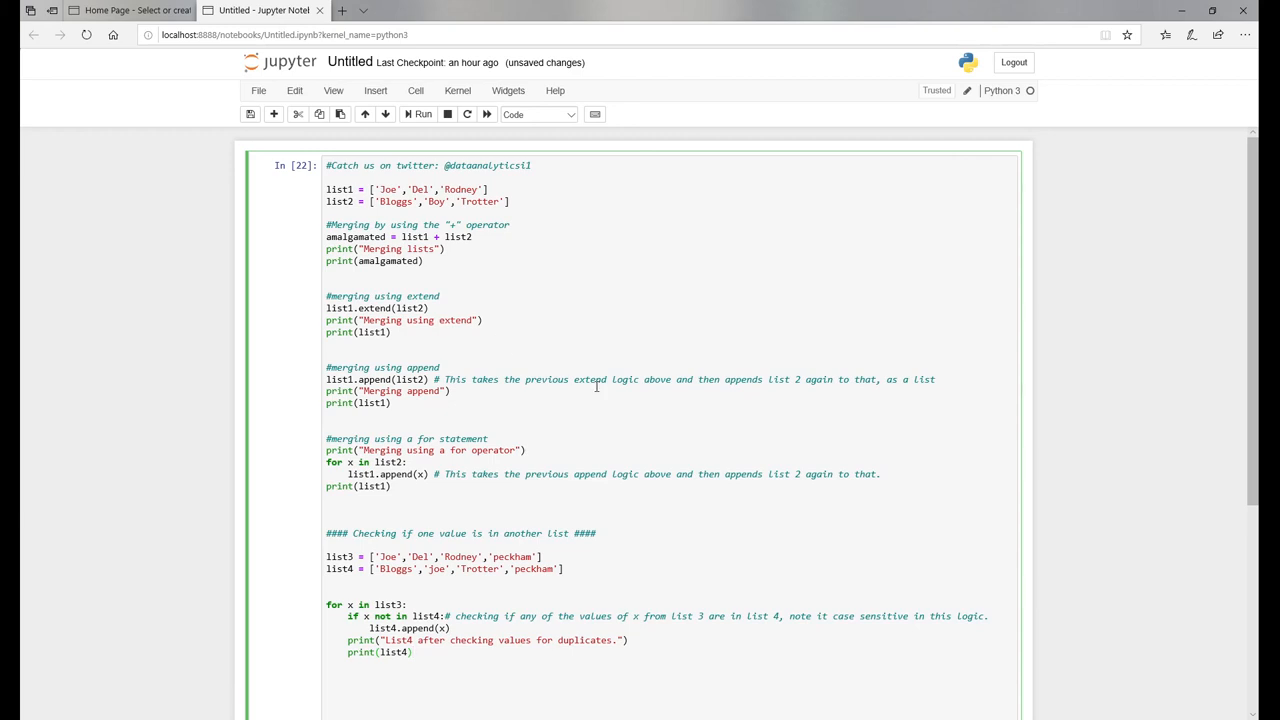
pyautogui.doubleClick(488, 165)
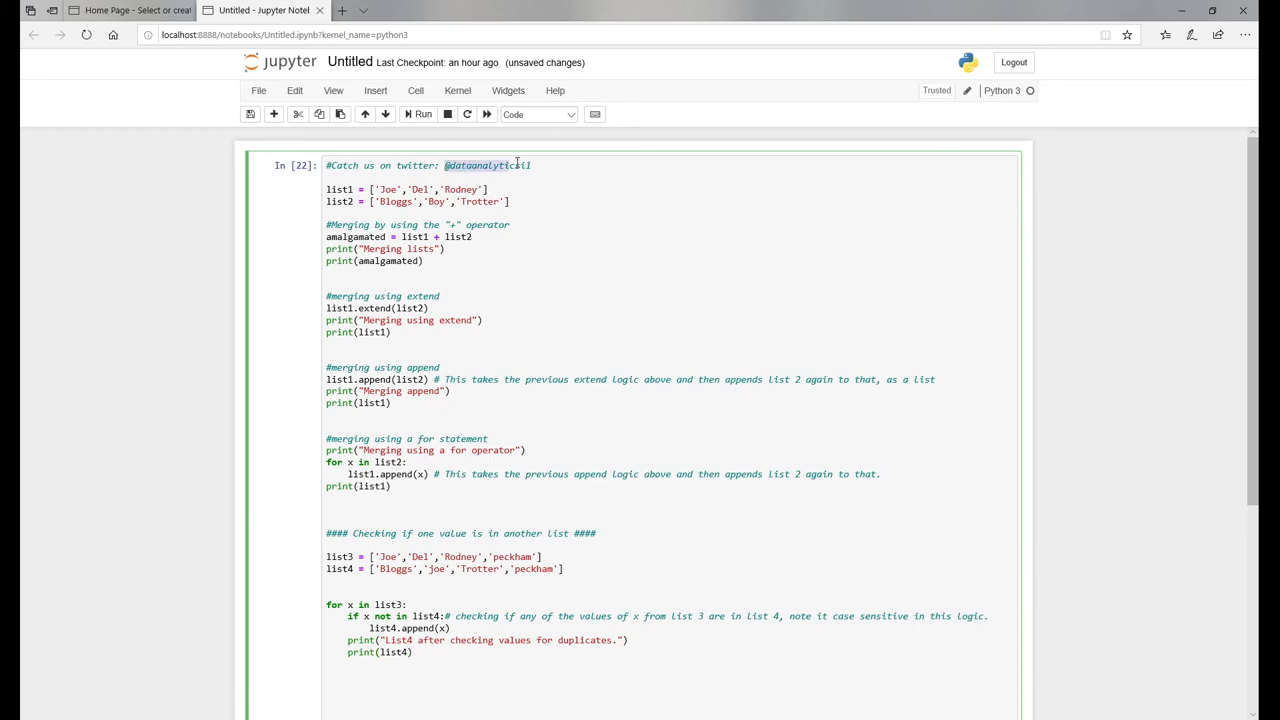